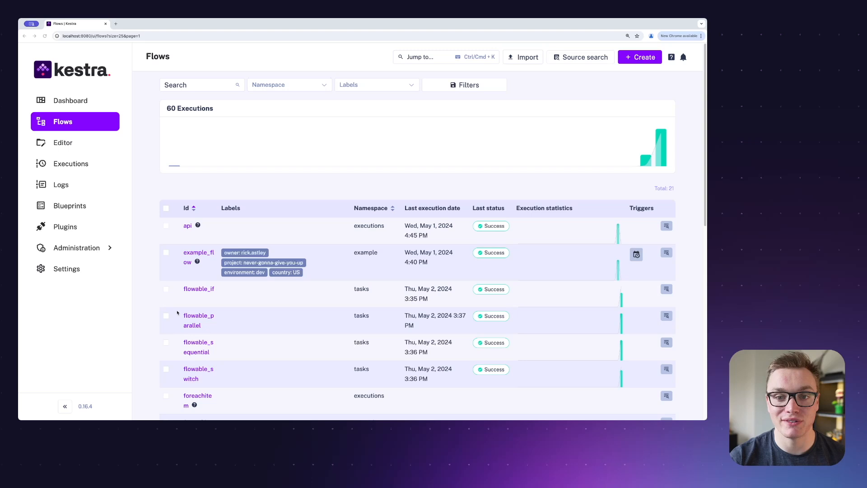
Open example_flow from the Flows table and bring up its monthly trigger's edit form
{"action": "scroll", "scroll_direction": "down", "scroll_amount": 3}
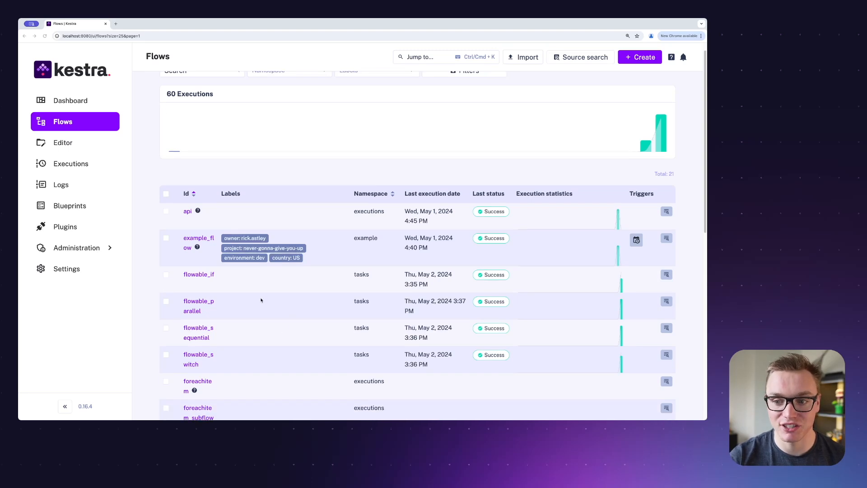
{"action": "mouse_move", "coordinate": [257, 247]}
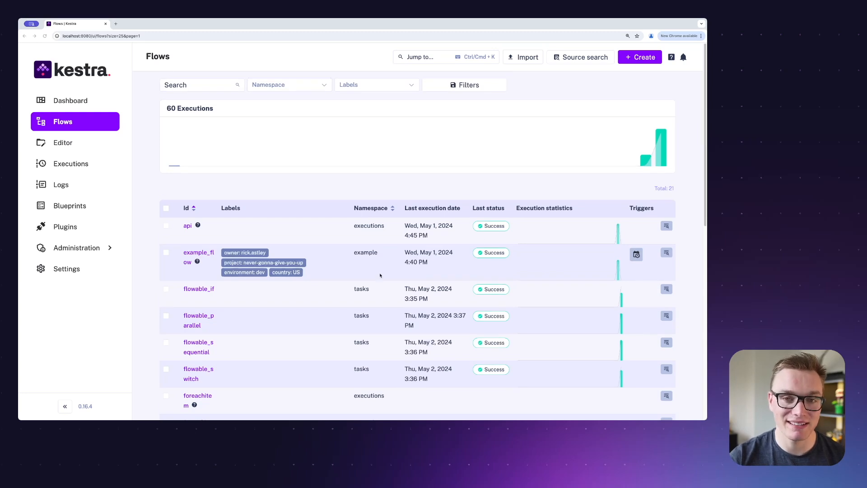
{"action": "mouse_move", "coordinate": [211, 266]}
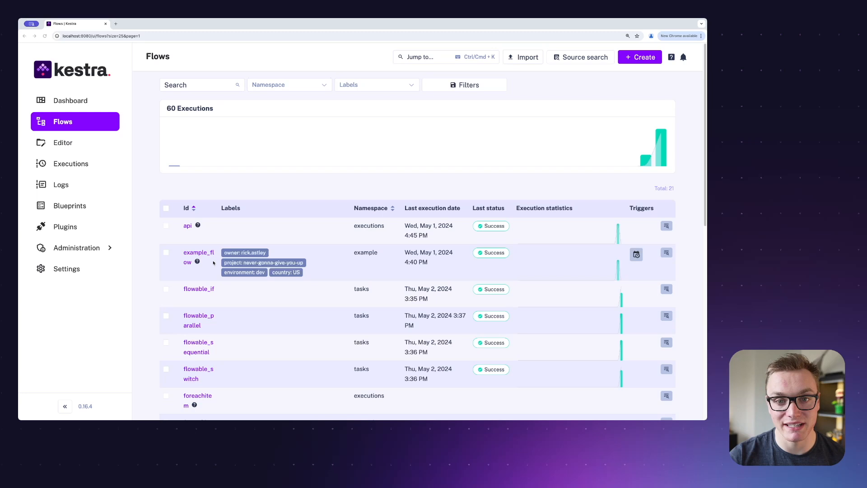
{"action": "left_click", "coordinate": [199, 256]}
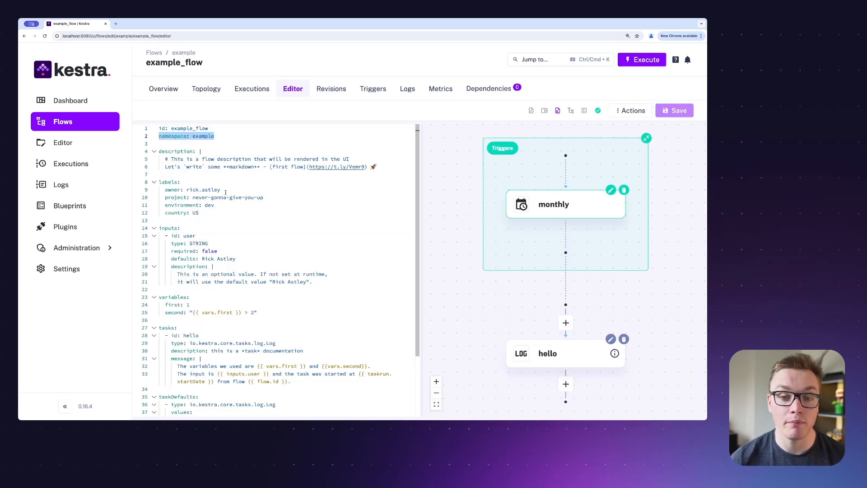
{"action": "mouse_move", "coordinate": [610, 189]}
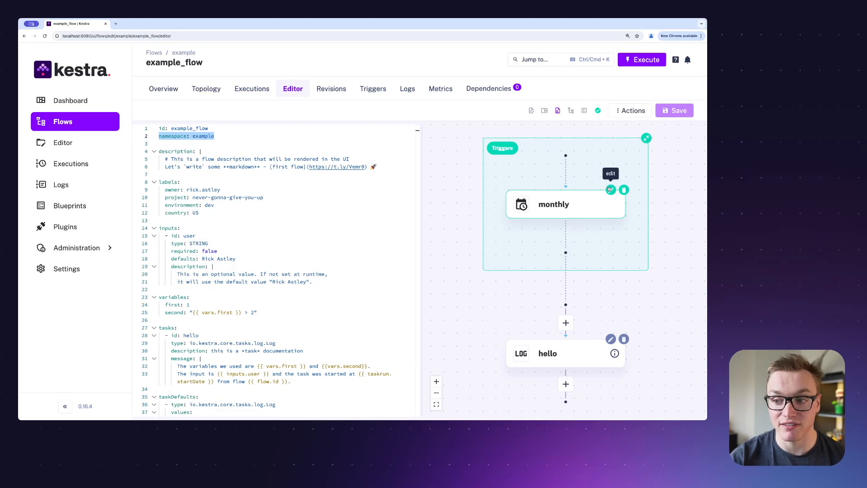
{"action": "left_click", "coordinate": [610, 190]}
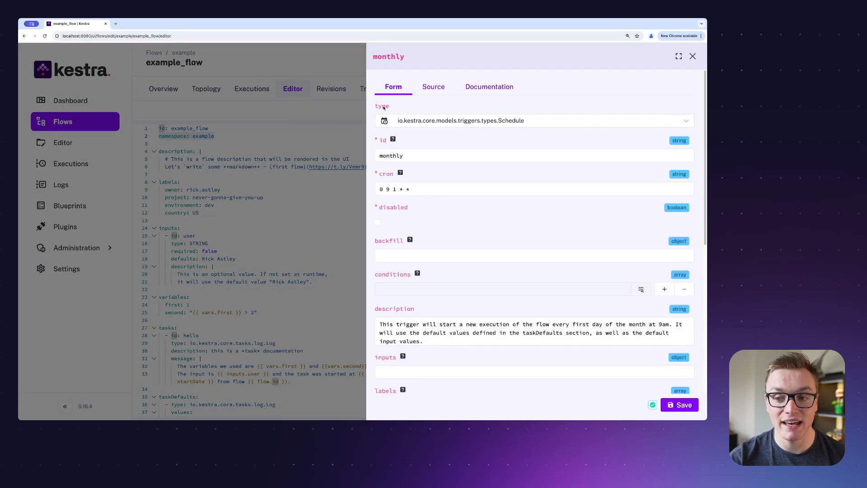
Review the monthly trigger's type options and fields, then show the Schedule trigger documentation
{"action": "left_click", "coordinate": [531, 120]}
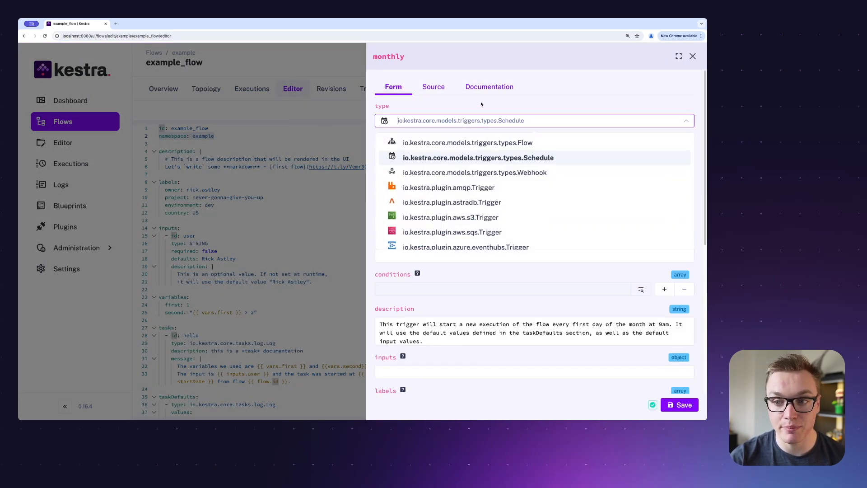
{"action": "left_click", "coordinate": [477, 157]}
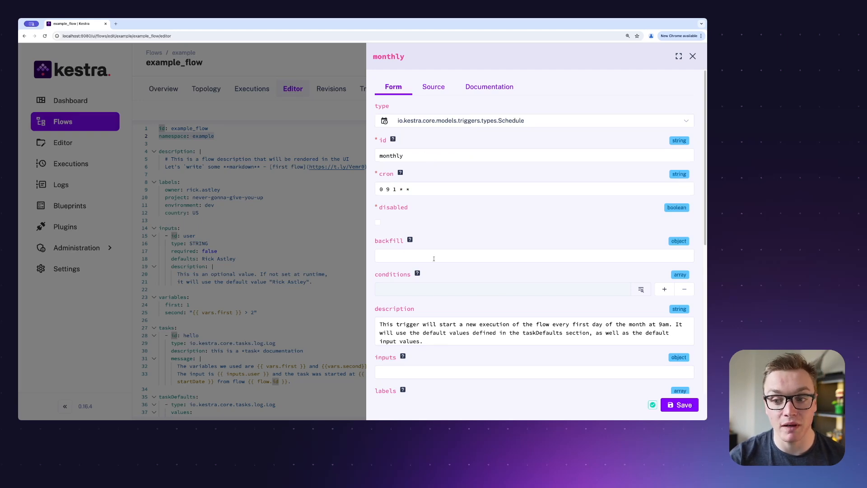
{"action": "scroll", "scroll_direction": "down", "scroll_amount": 3}
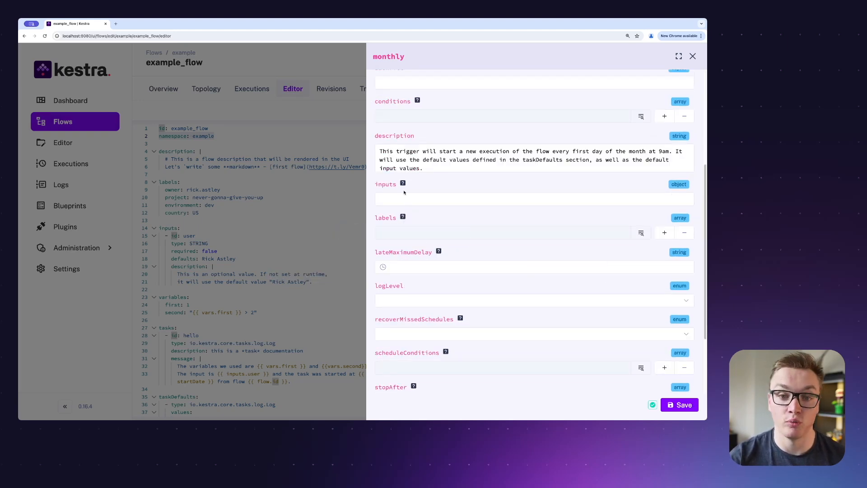
{"action": "left_click", "coordinate": [488, 87]}
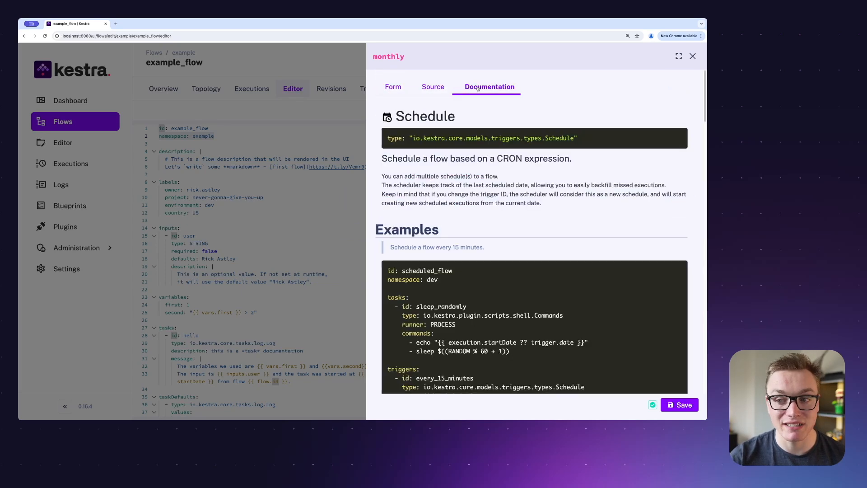
Read the Schedule cron and backfill property docs, then close the trigger panel
{"action": "scroll", "scroll_direction": "down", "scroll_amount": 3}
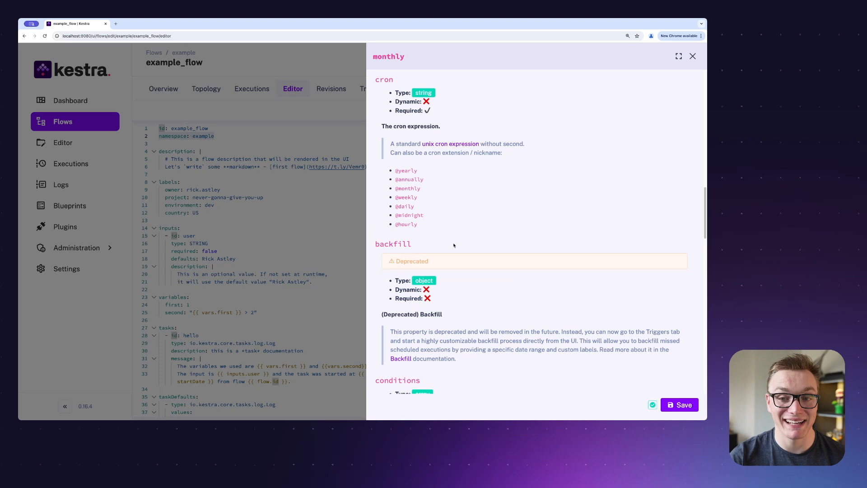
{"action": "left_click", "coordinate": [691, 56]}
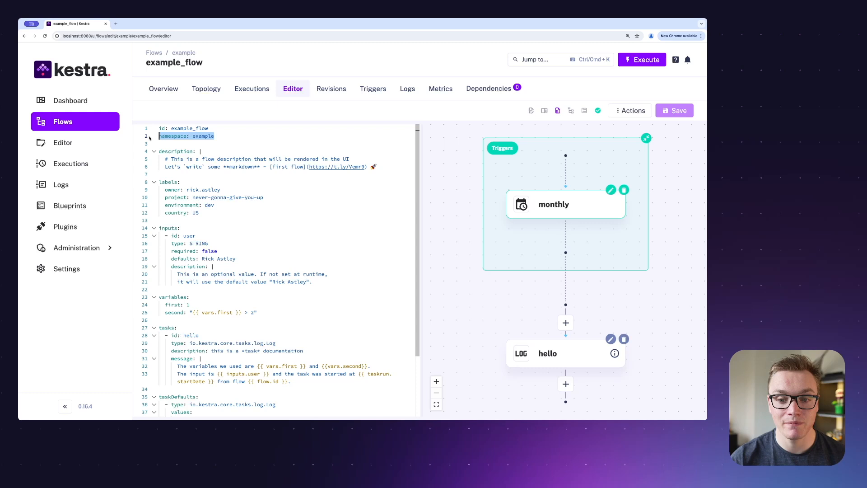
{"action": "scroll", "scroll_direction": "down", "scroll_amount": 3}
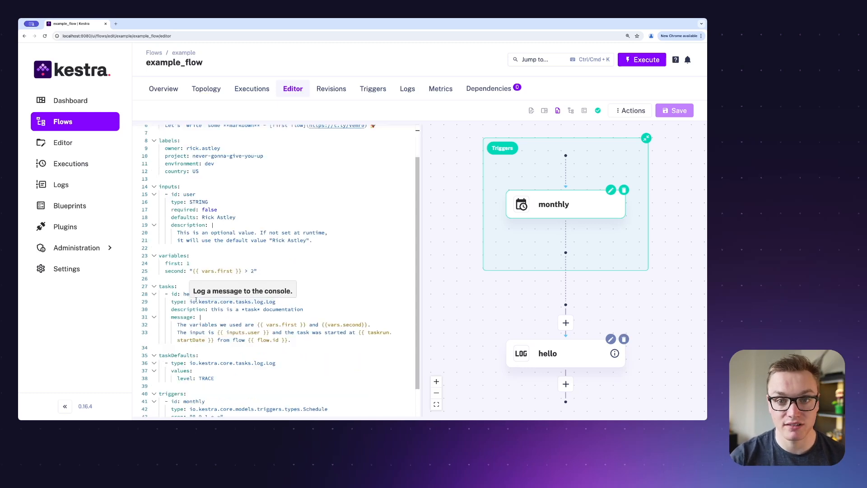
{"action": "mouse_move", "coordinate": [223, 259]}
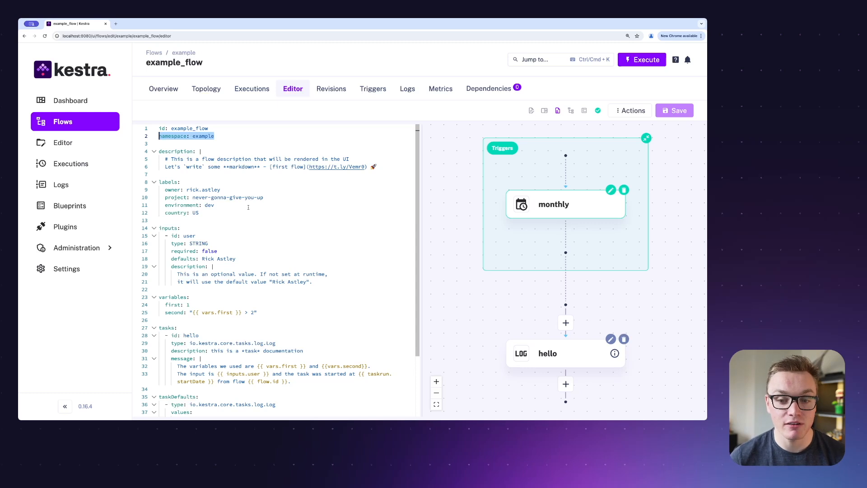
{"action": "scroll", "scroll_direction": "down", "scroll_amount": 3}
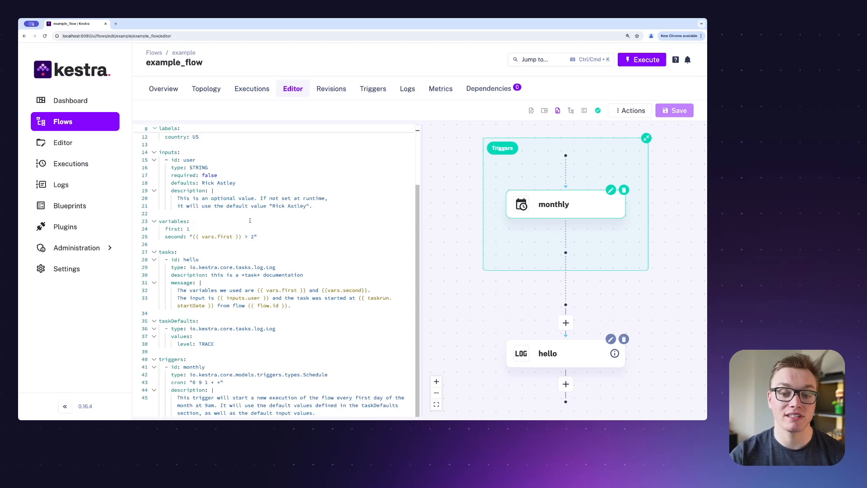